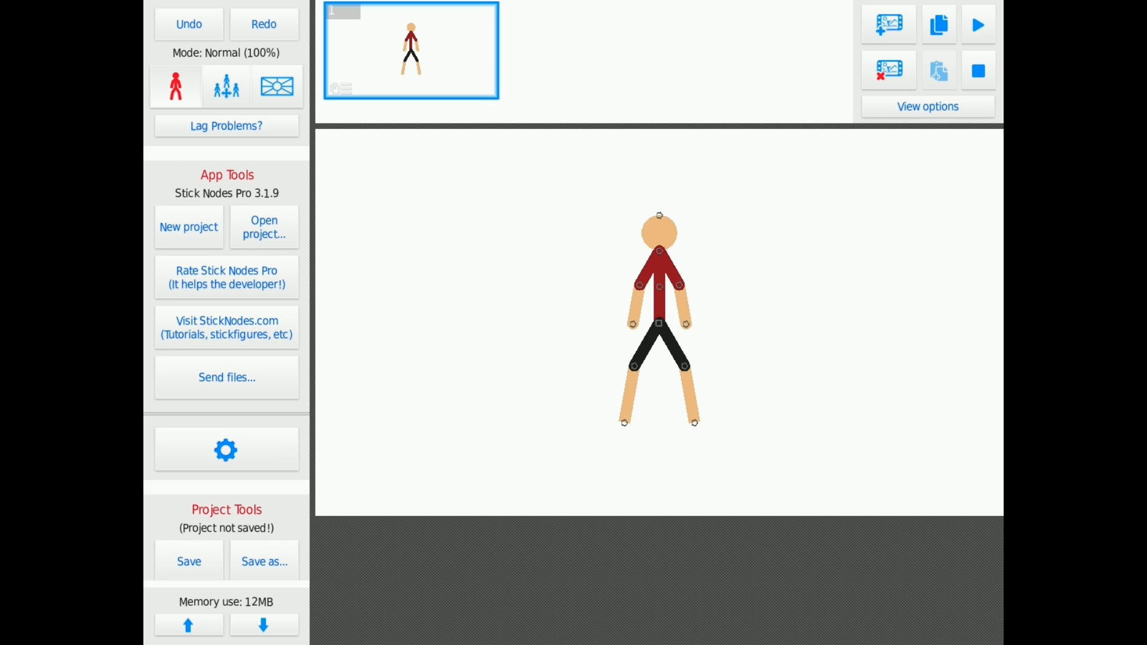
Step: Load the saved project 'pu uoy evig annog reven' from the projects list
click(263, 226)
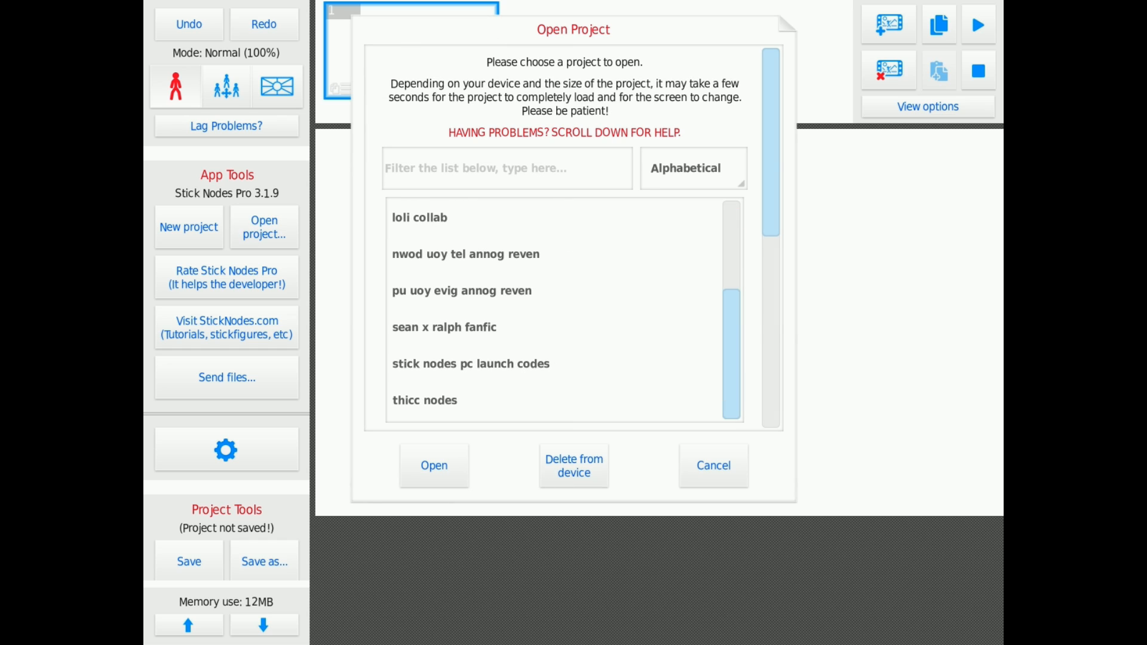
click(461, 291)
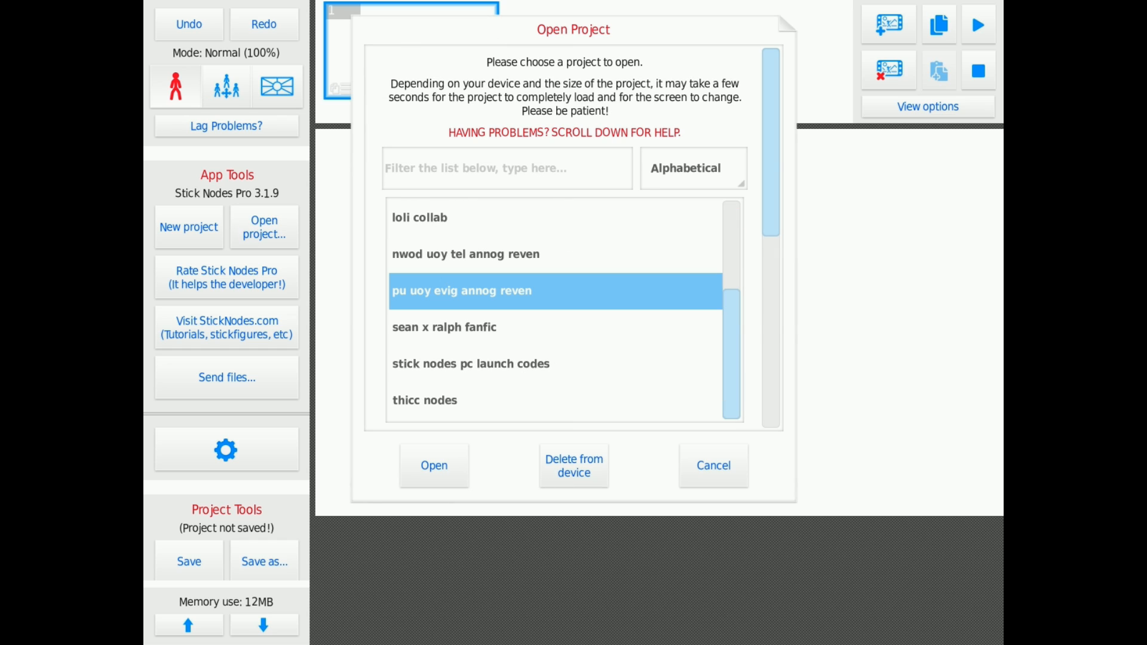
click(432, 465)
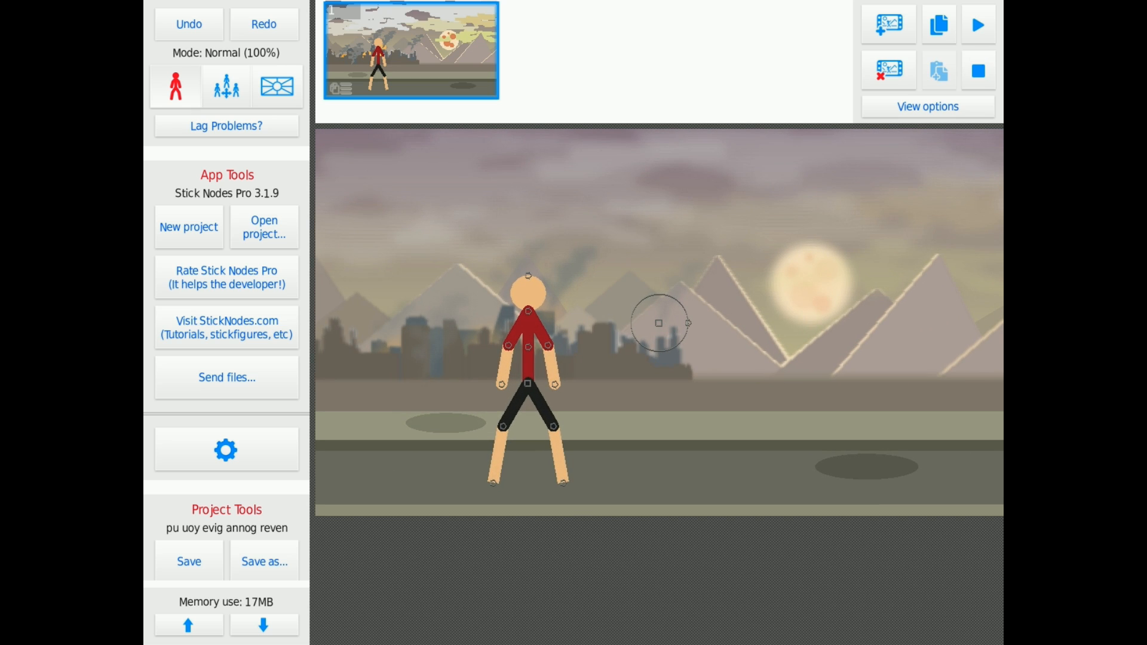
Step: Select the Colla_smoke effect figure and scroll the timeline to the last of its 30 frames
click(657, 323)
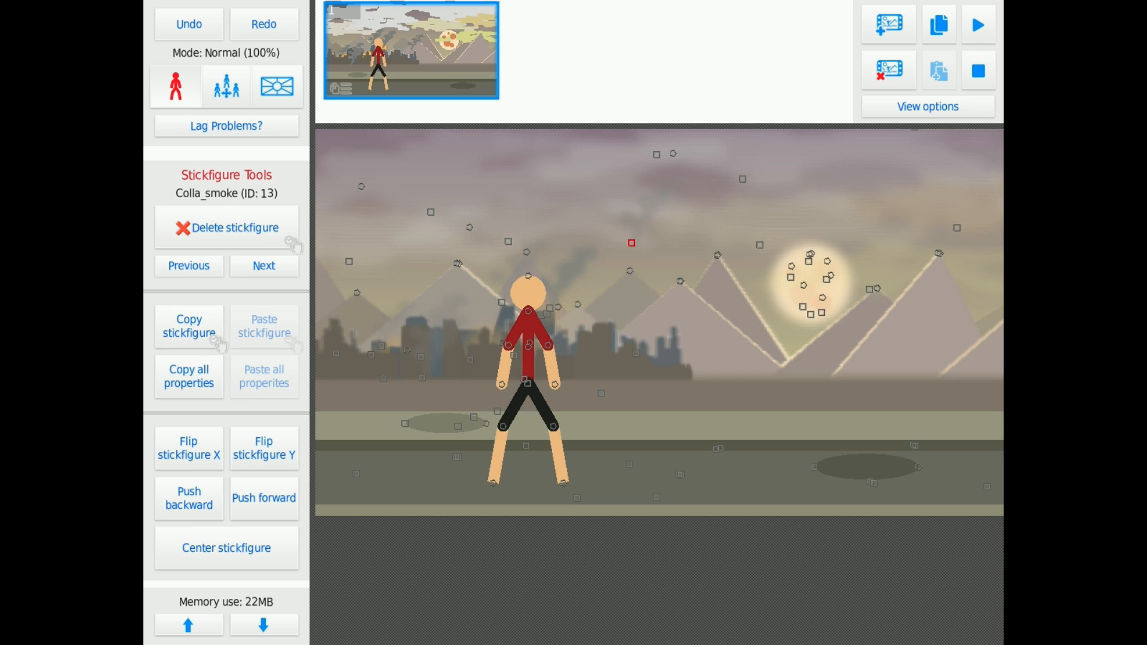
drag(631, 242, 616, 326)
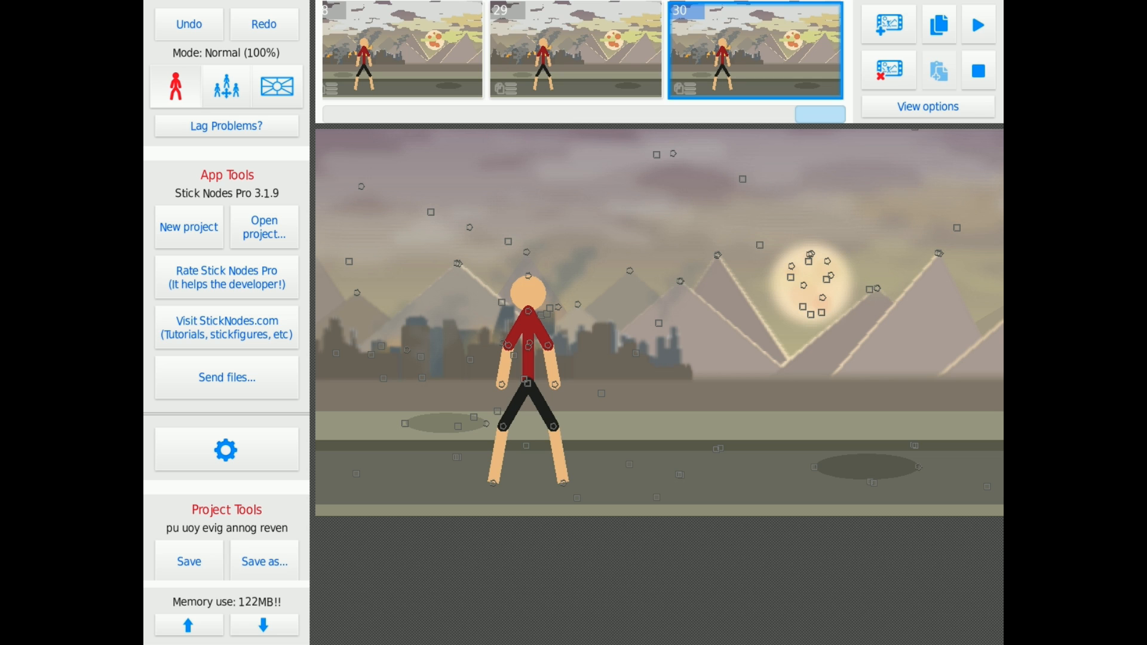
click(263, 227)
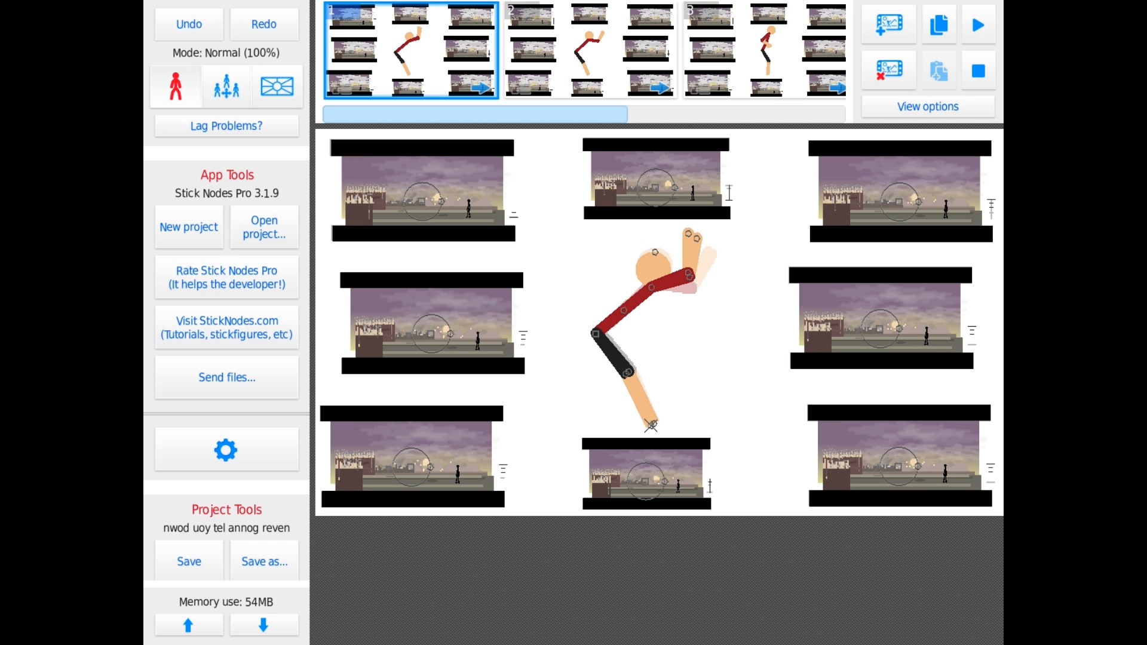
click(976, 24)
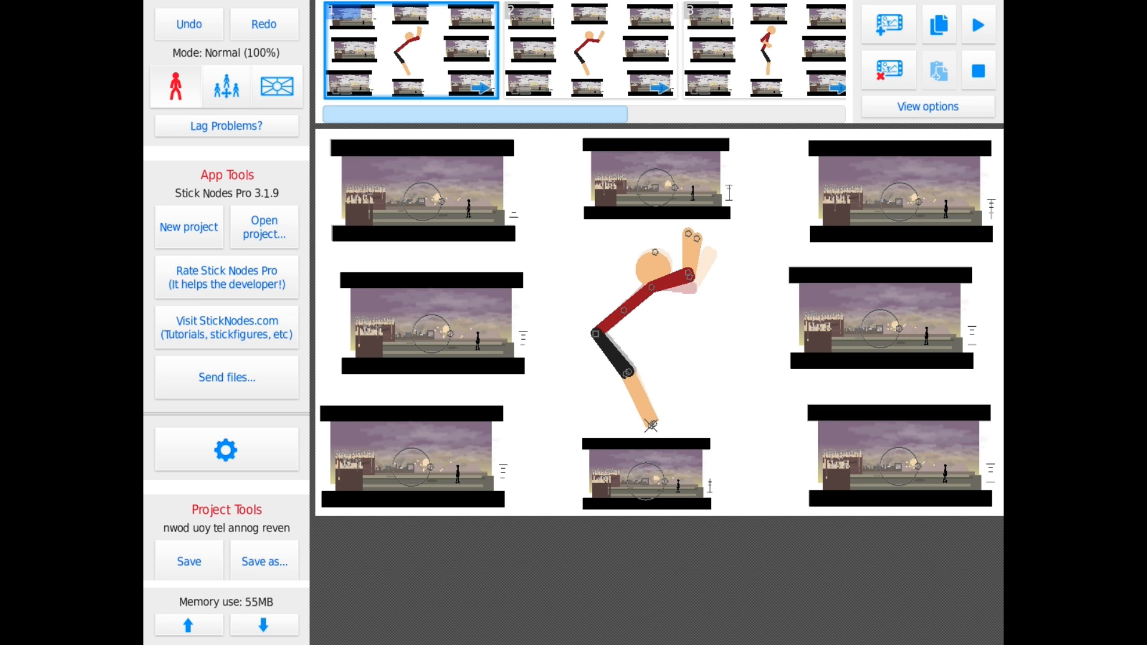
Step: Enable Cache (Reduce lag) in the top-left scene movieclip's properties
click(423, 201)
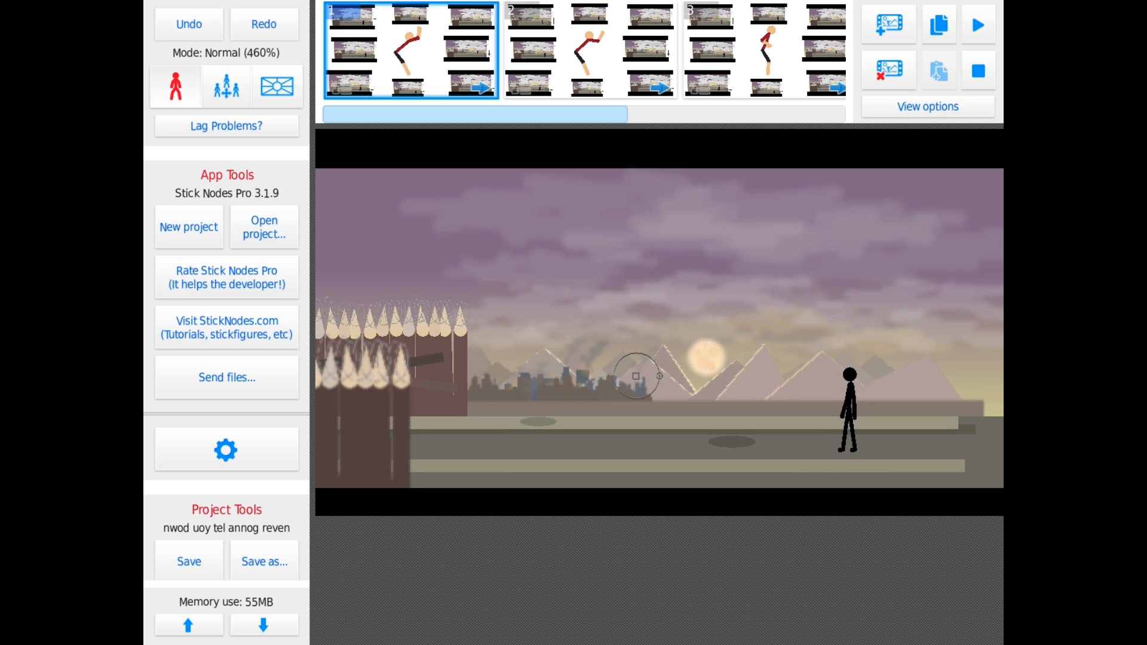
click(636, 376)
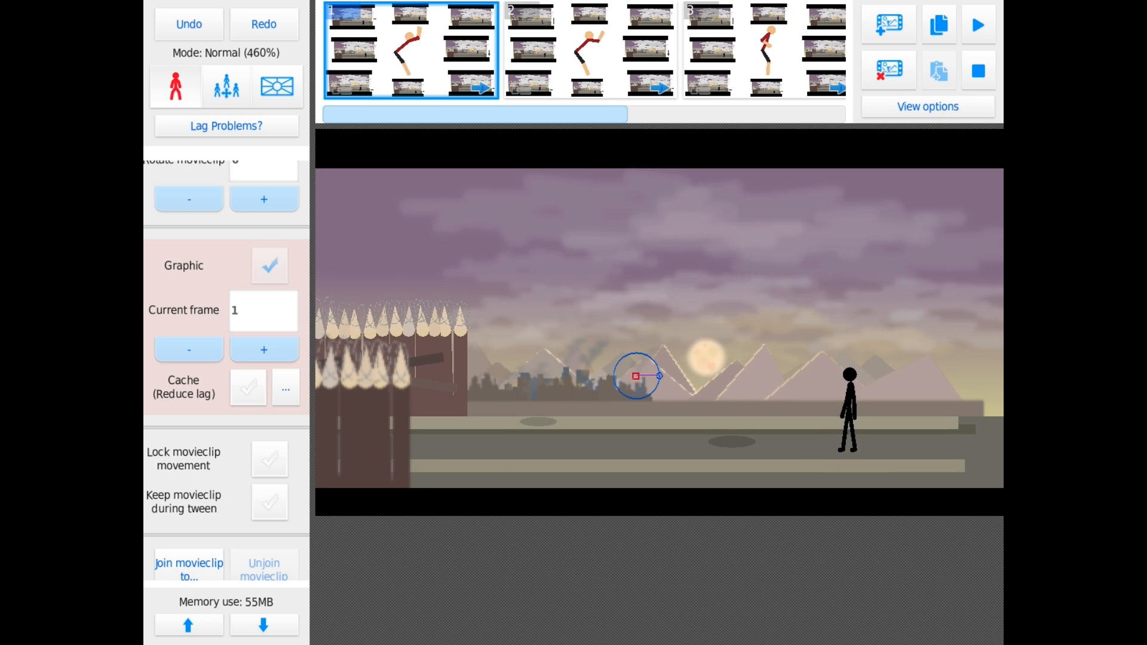
click(249, 387)
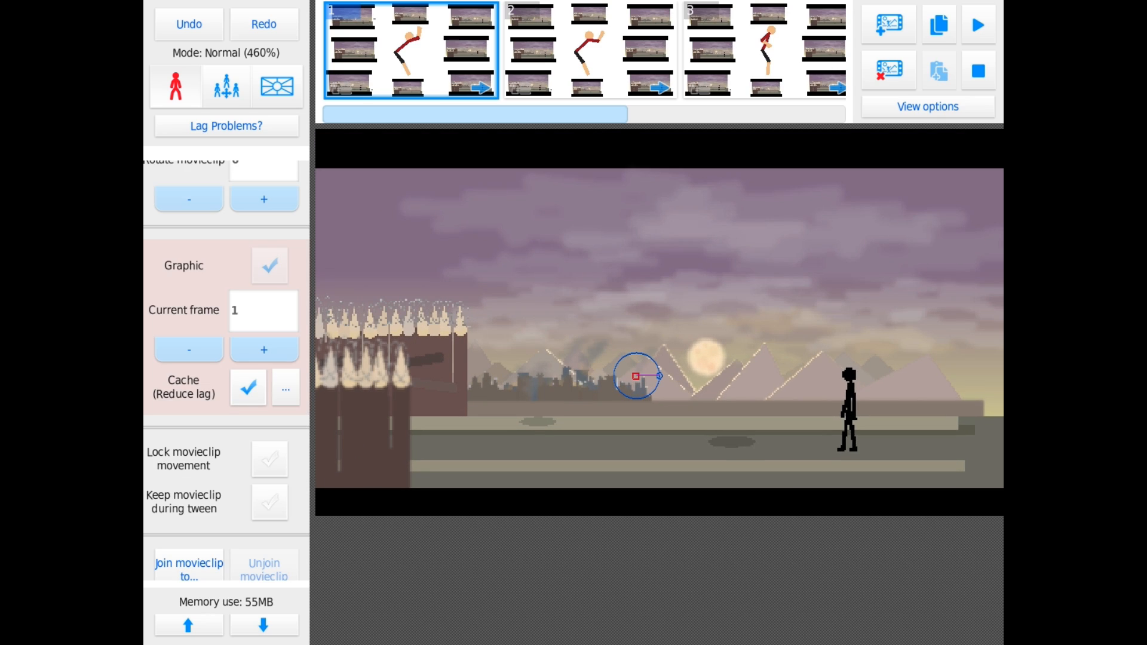
click(248, 387)
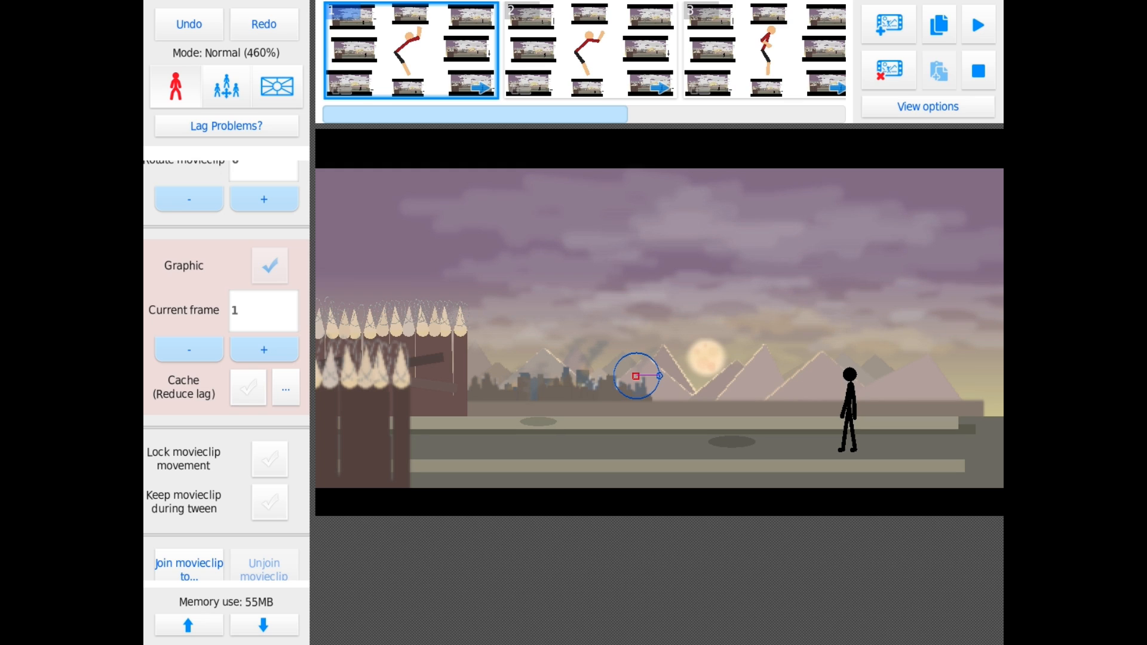
click(247, 388)
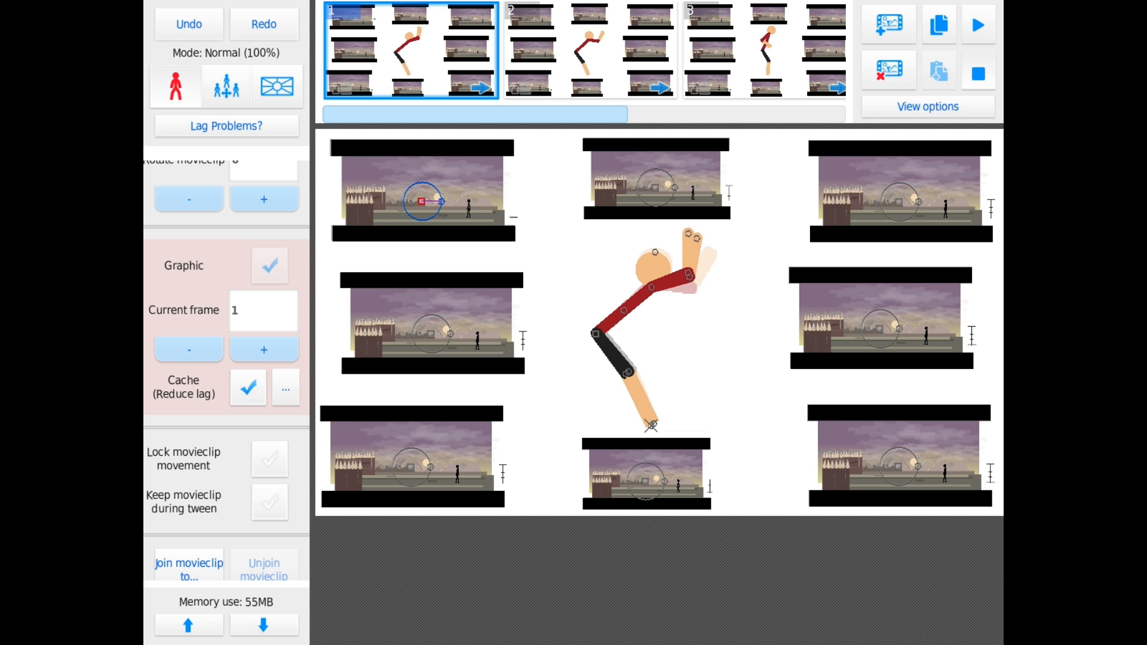
Step: Start a new project with the default stick figure on a white stage
click(977, 24)
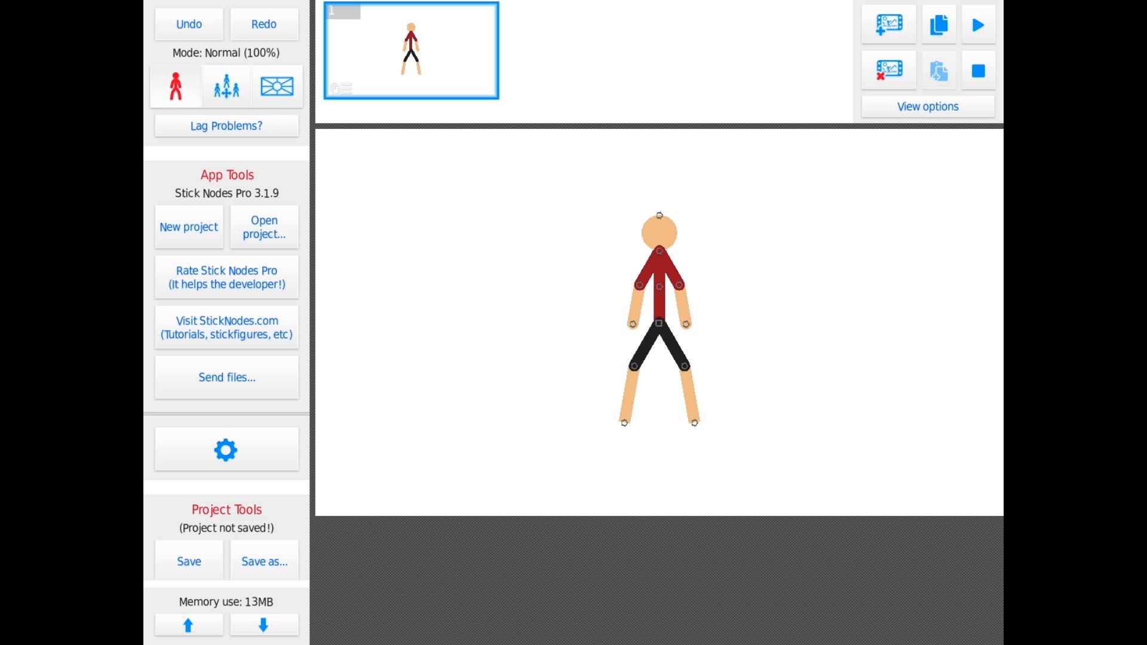
Step: Open the 'nwod uoy tel annog reven' capped character movieclip and accept the editing warning
click(263, 227)
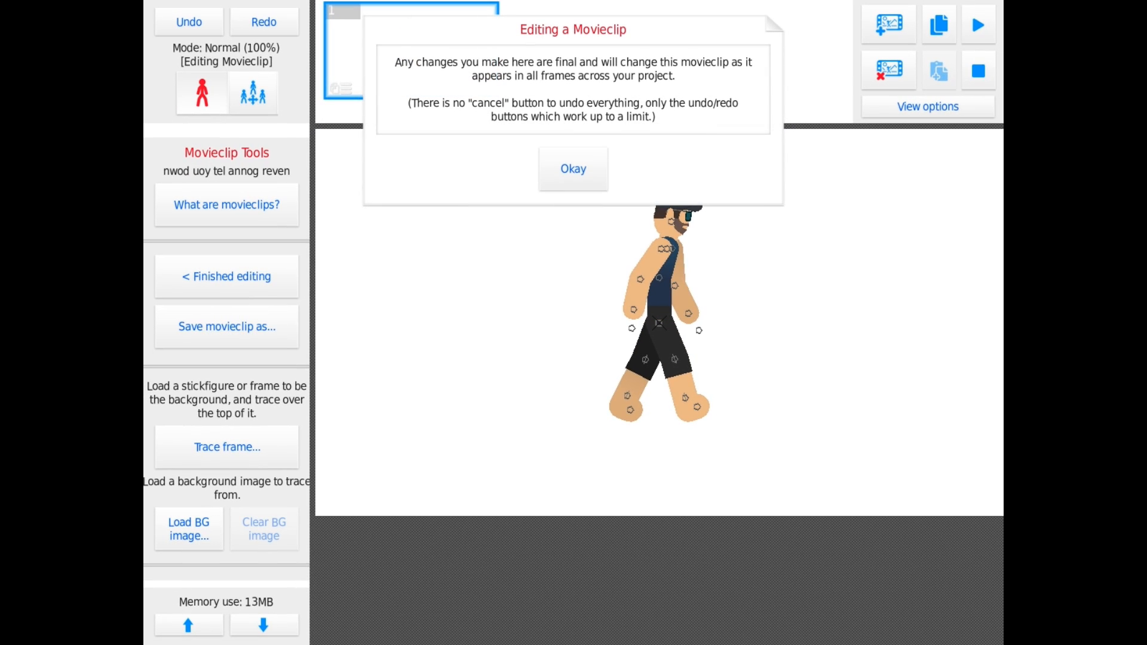
click(572, 169)
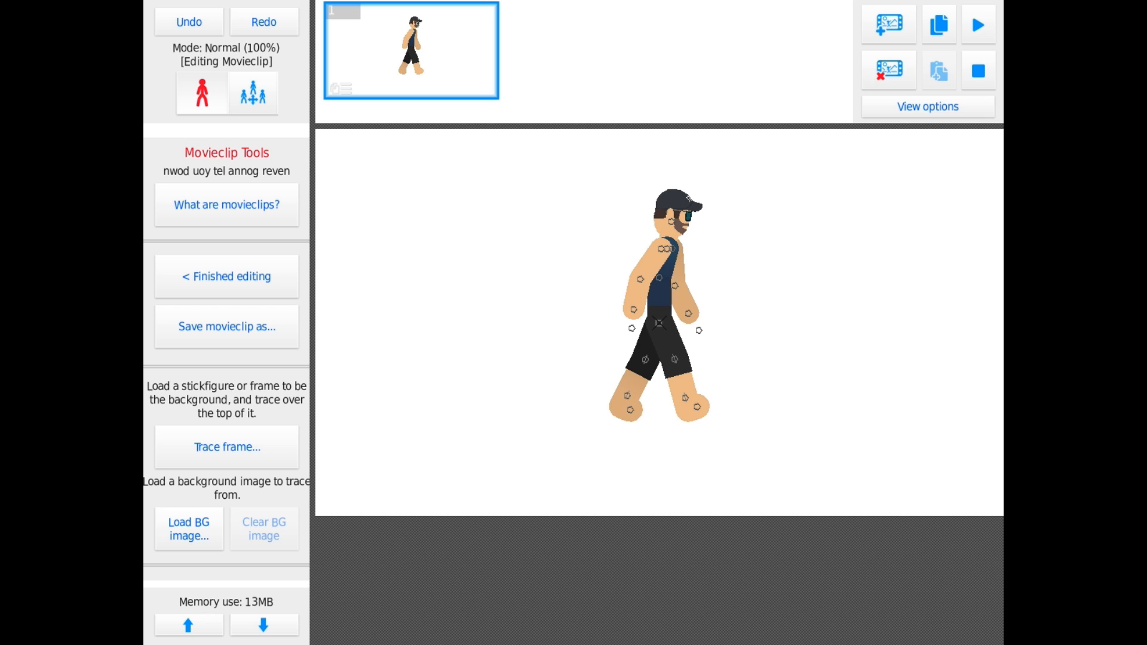
Step: Add frame 2 and swing the front leg and raised arm into the next stride pose
click(928, 107)
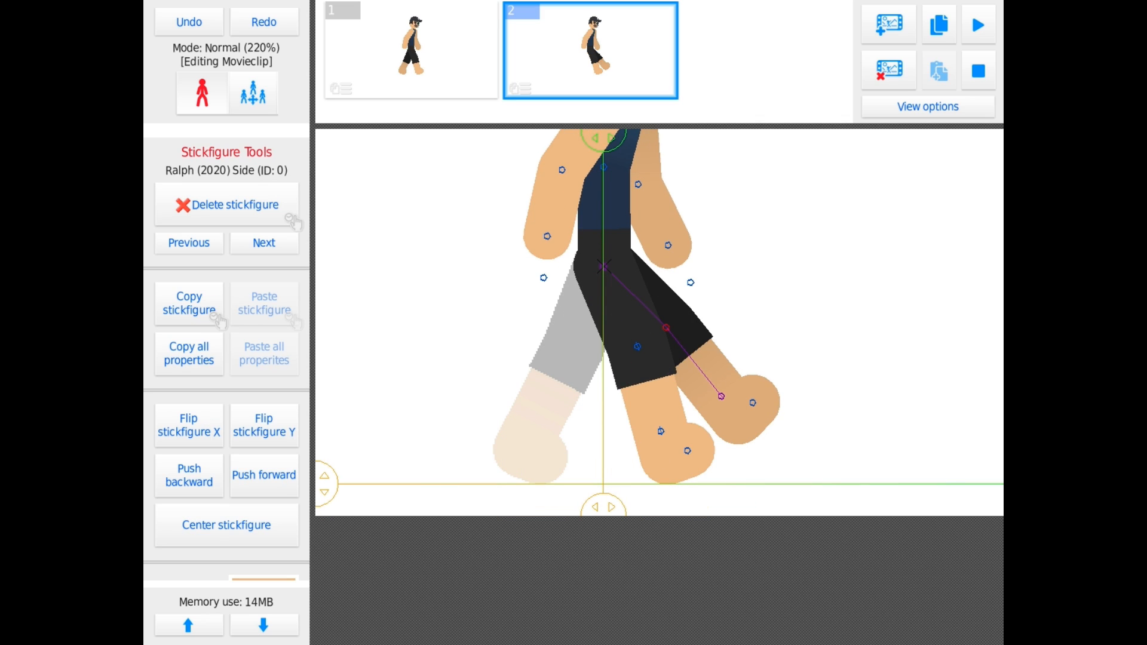
drag(719, 395, 527, 423)
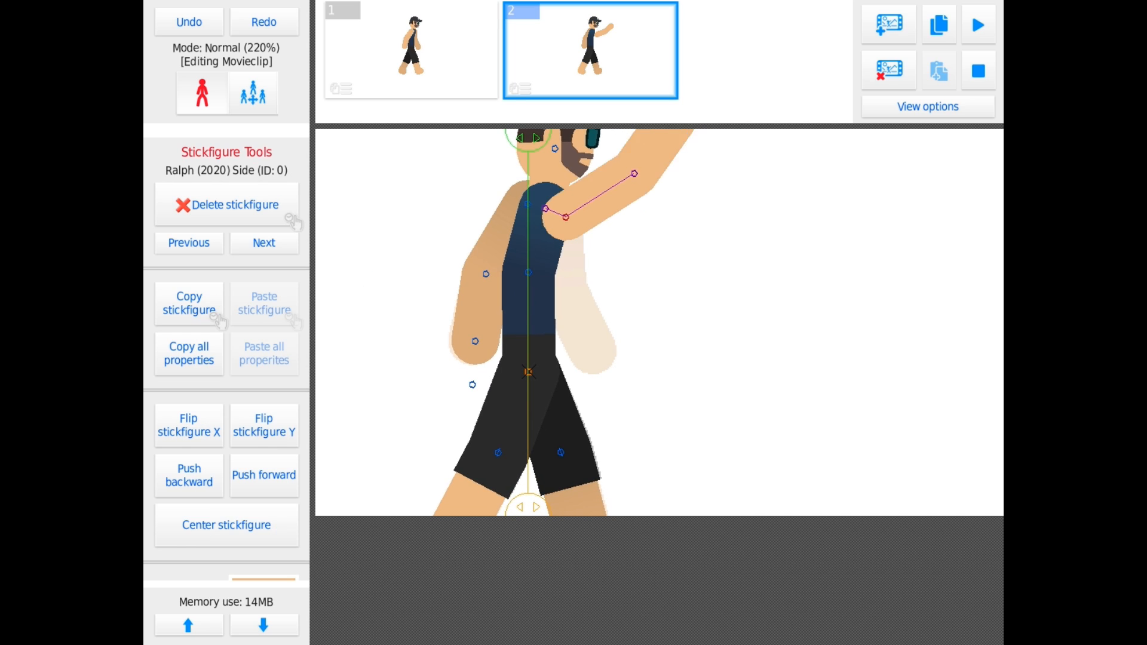
click(252, 93)
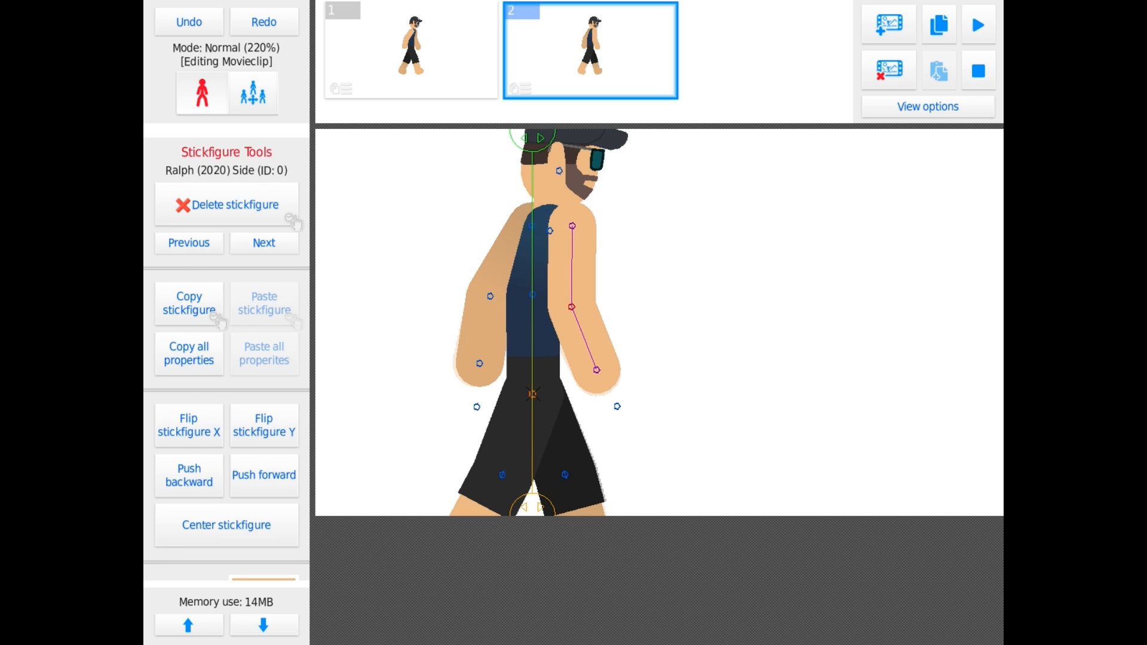
click(977, 24)
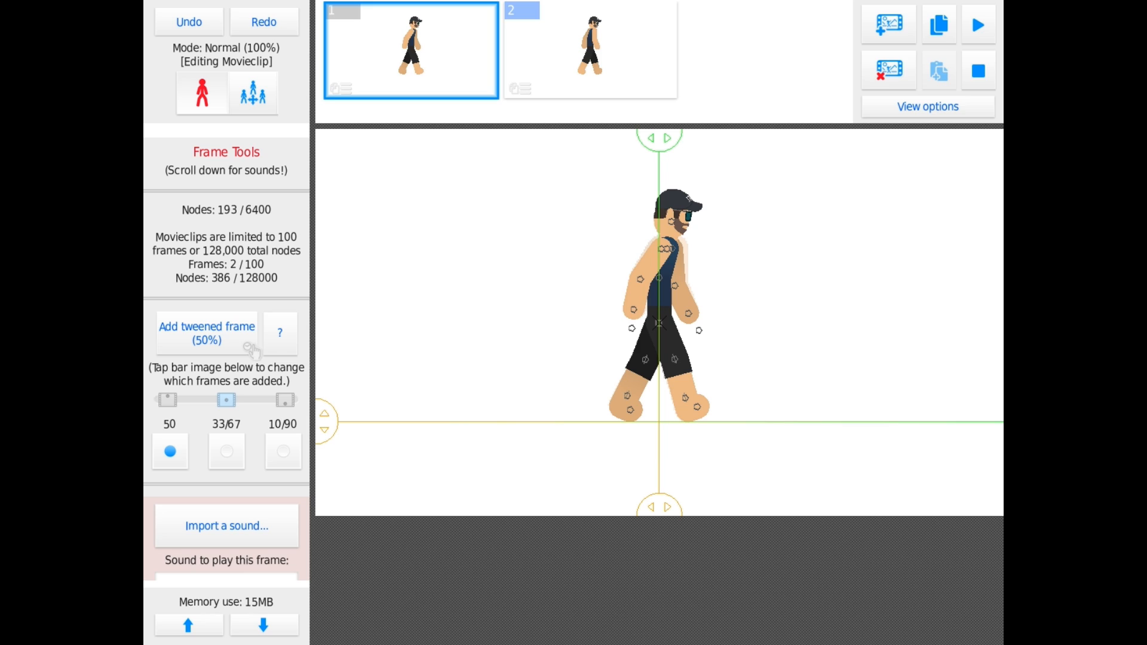
Step: Insert a 50% tweened in-between frame after frame 1 and select its character
click(207, 333)
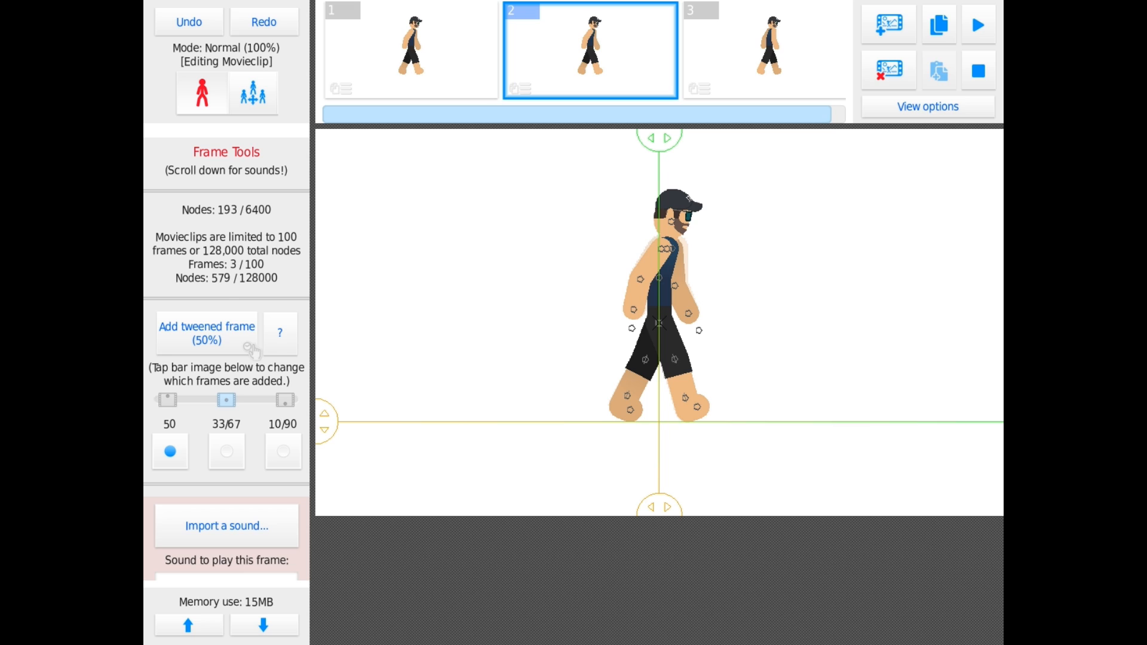
click(655, 293)
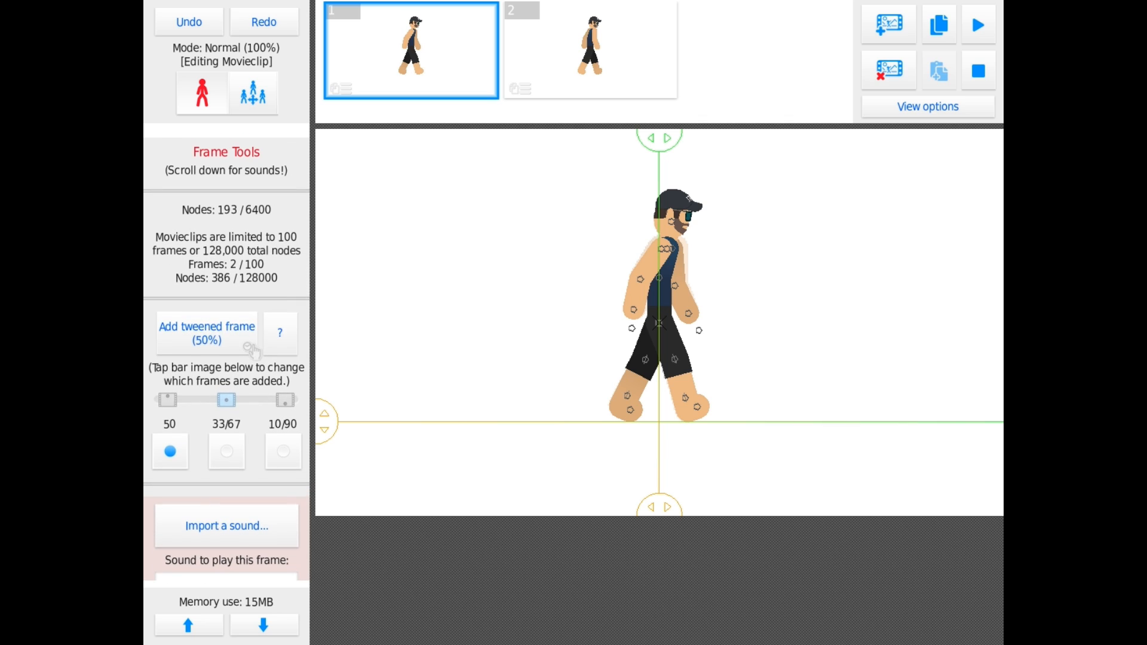
click(207, 334)
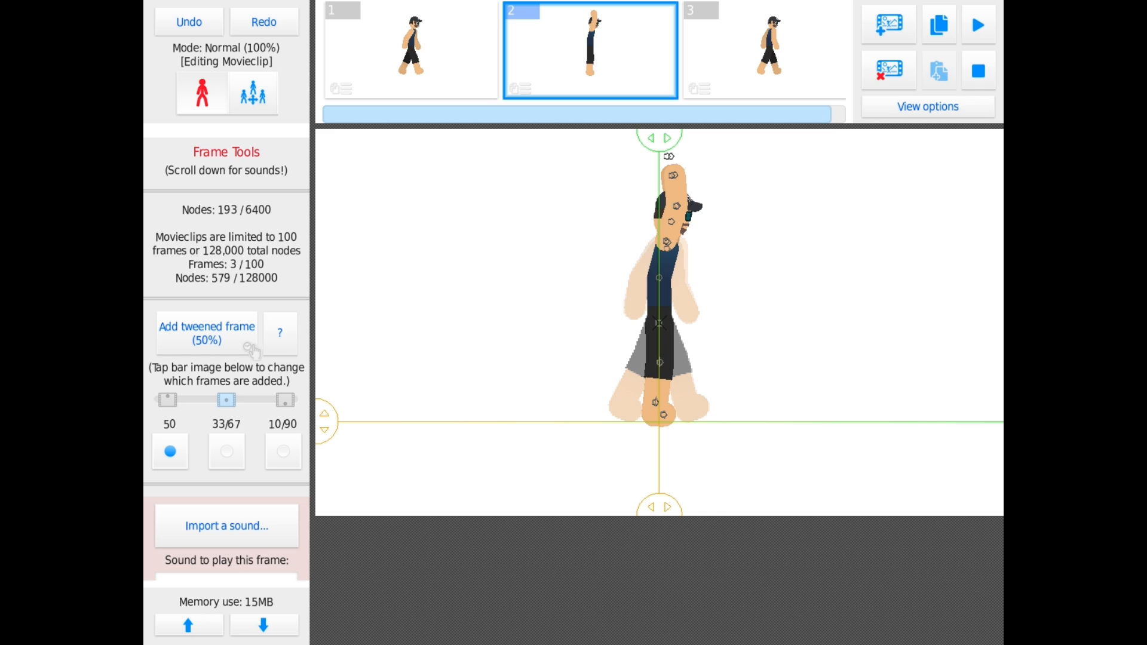
click(658, 292)
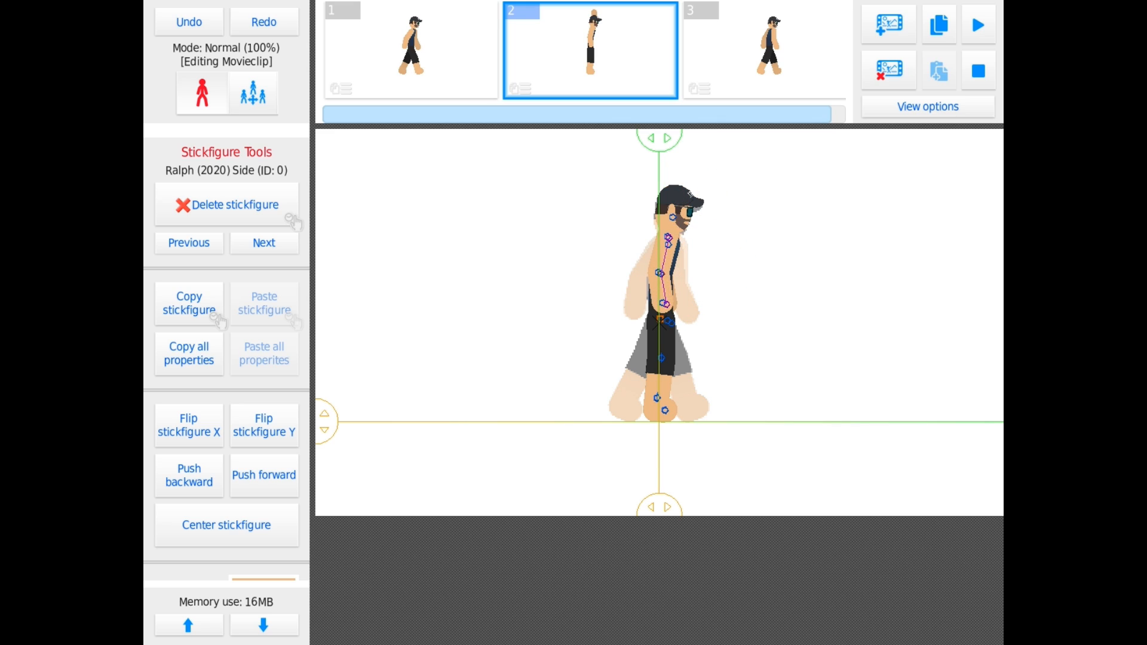
Step: Bend the new frame 2's leg into an upright passing-step pose, checking against frame 1
click(252, 94)
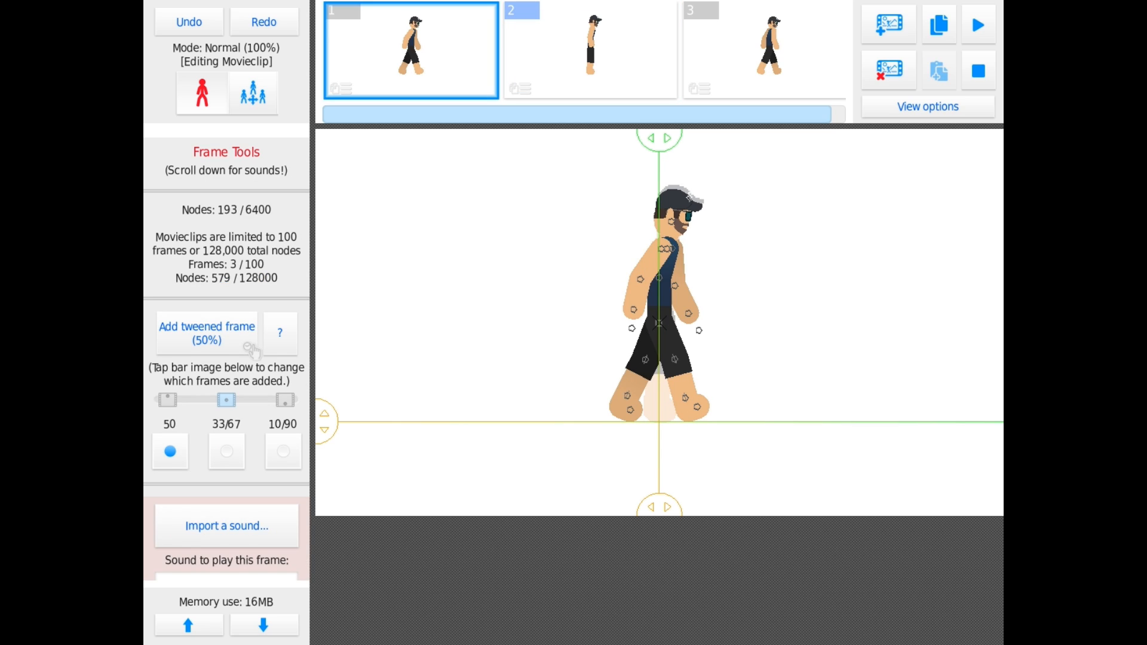
click(763, 51)
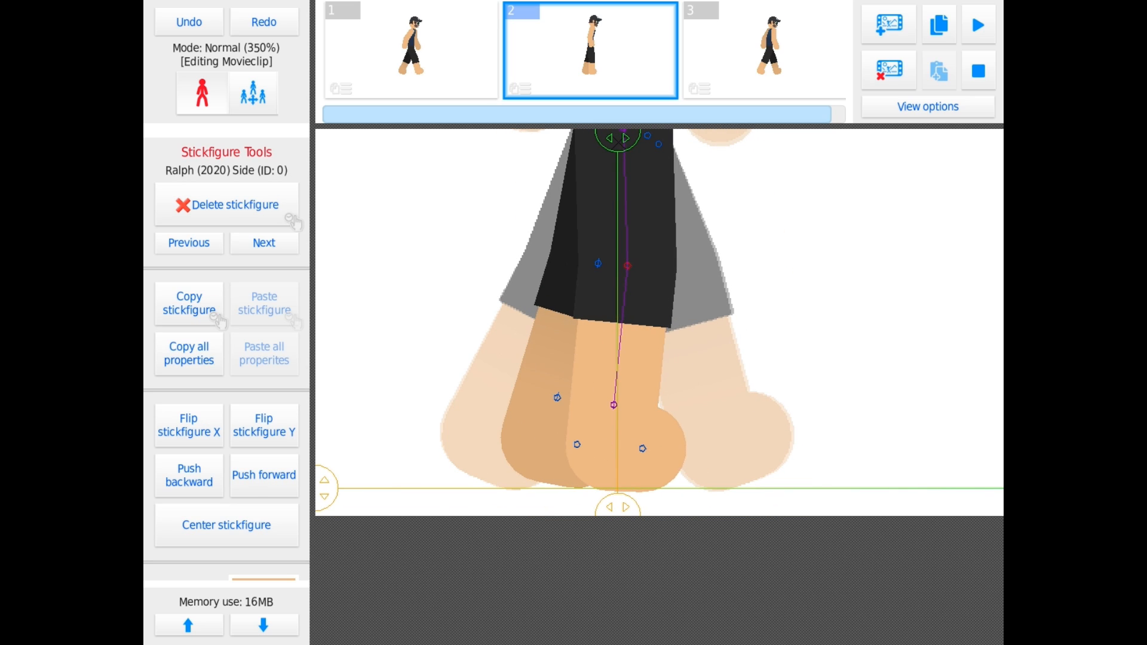
drag(627, 405, 728, 384)
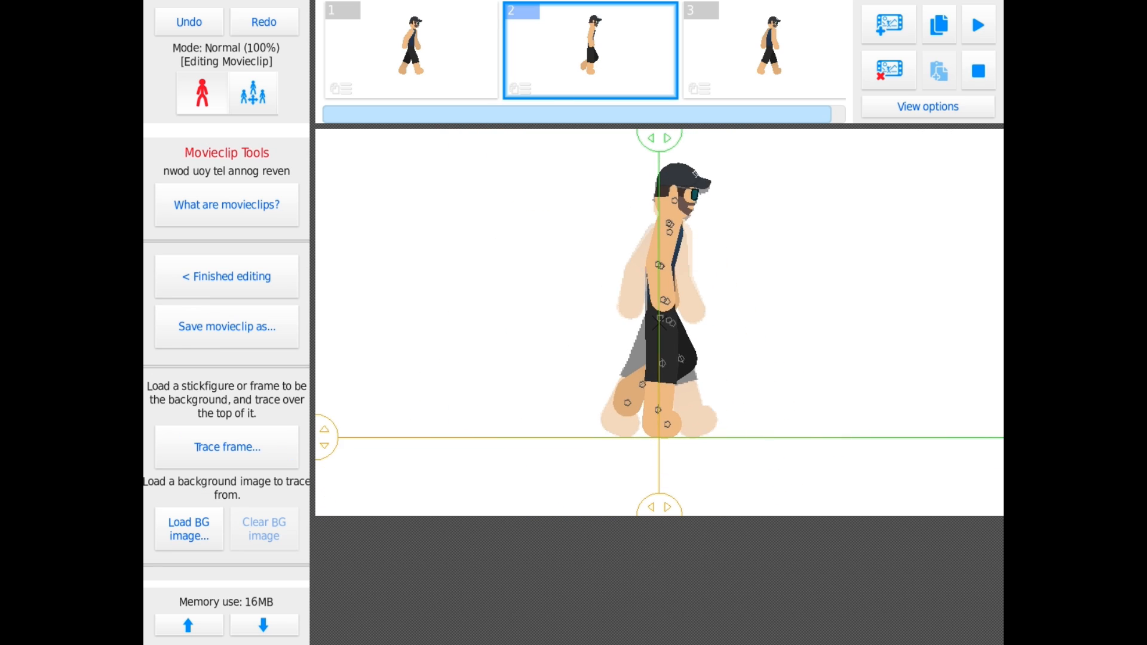
click(762, 50)
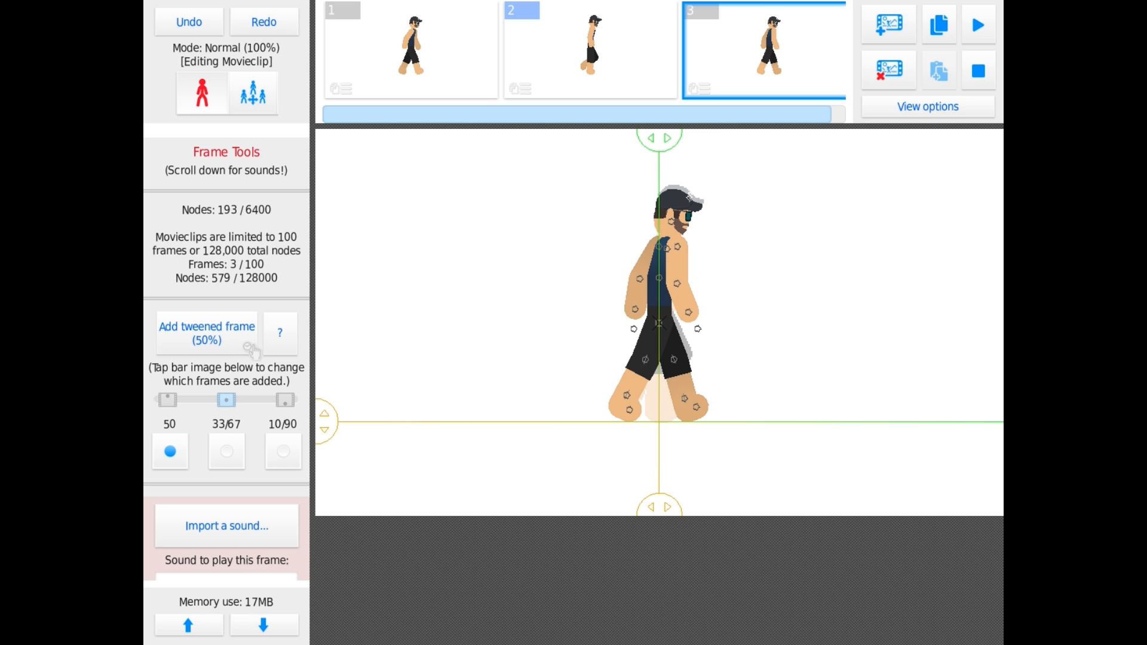
Step: Add a fourth frame as a 50% tweened in-between after frame 3 and adjust its leg pose
click(410, 50)
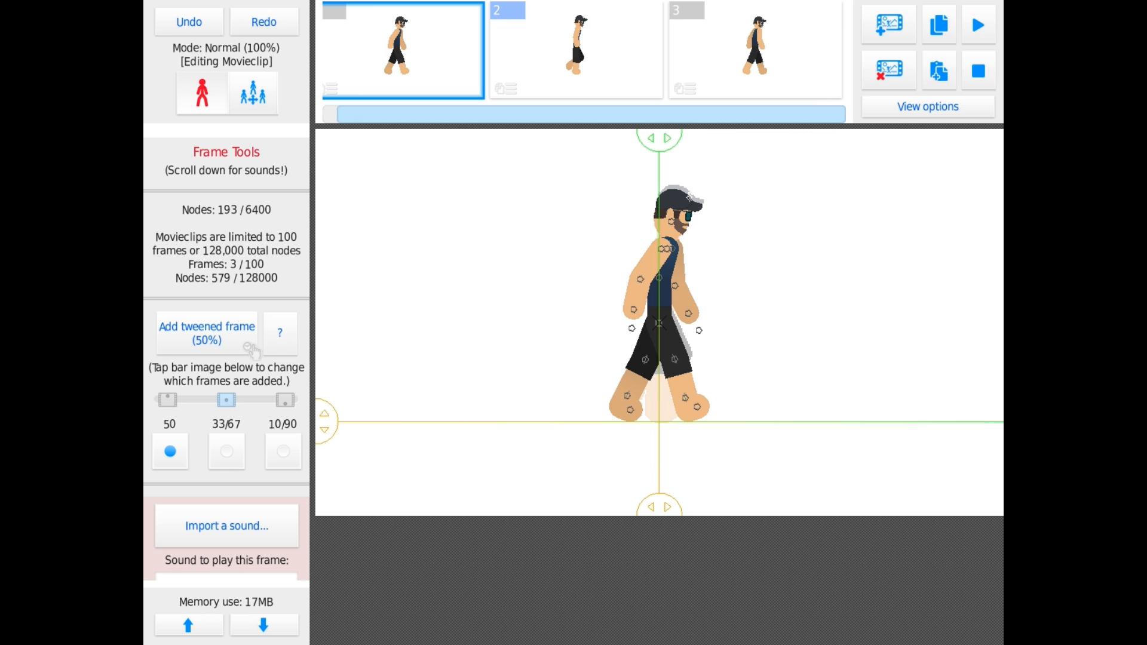
click(887, 24)
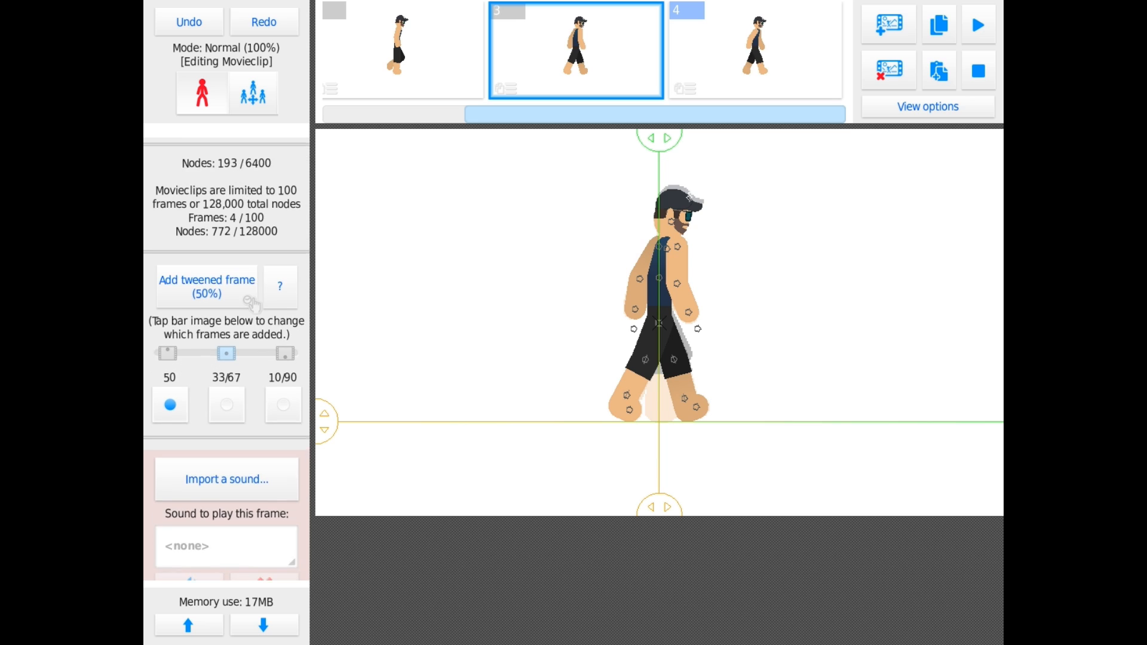
click(207, 285)
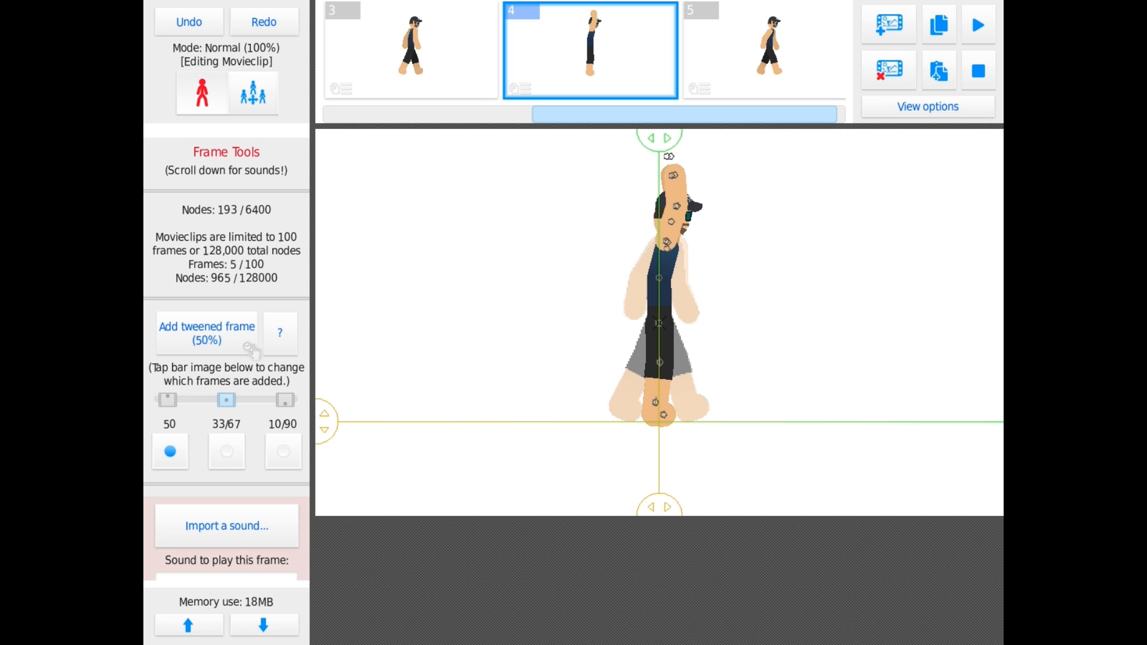
click(658, 322)
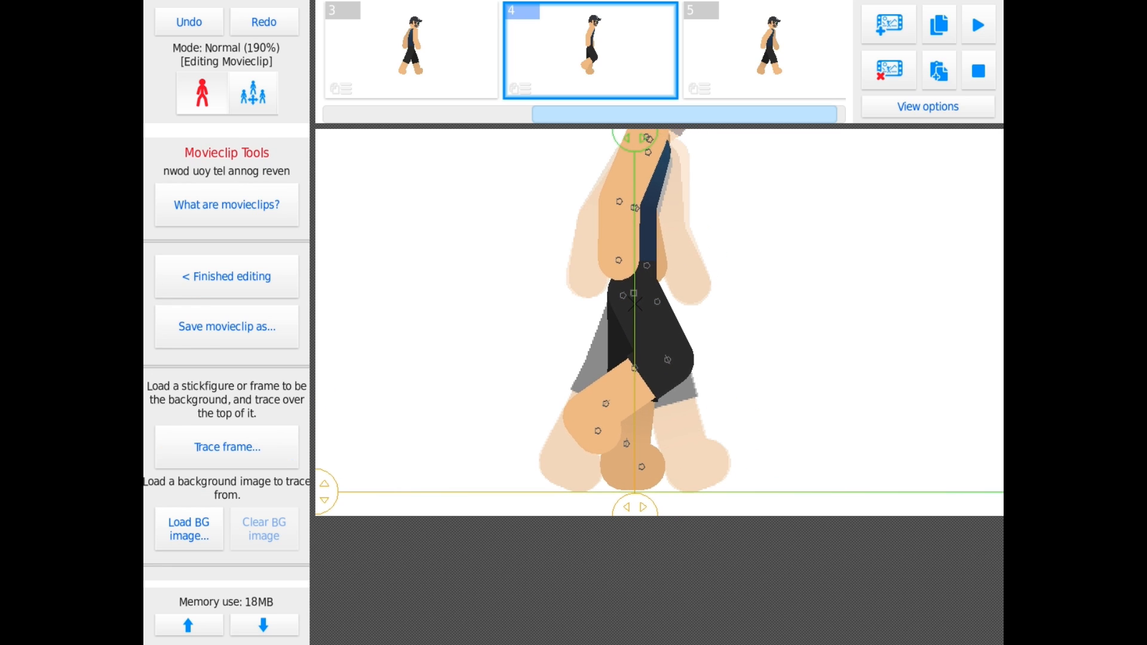
click(625, 293)
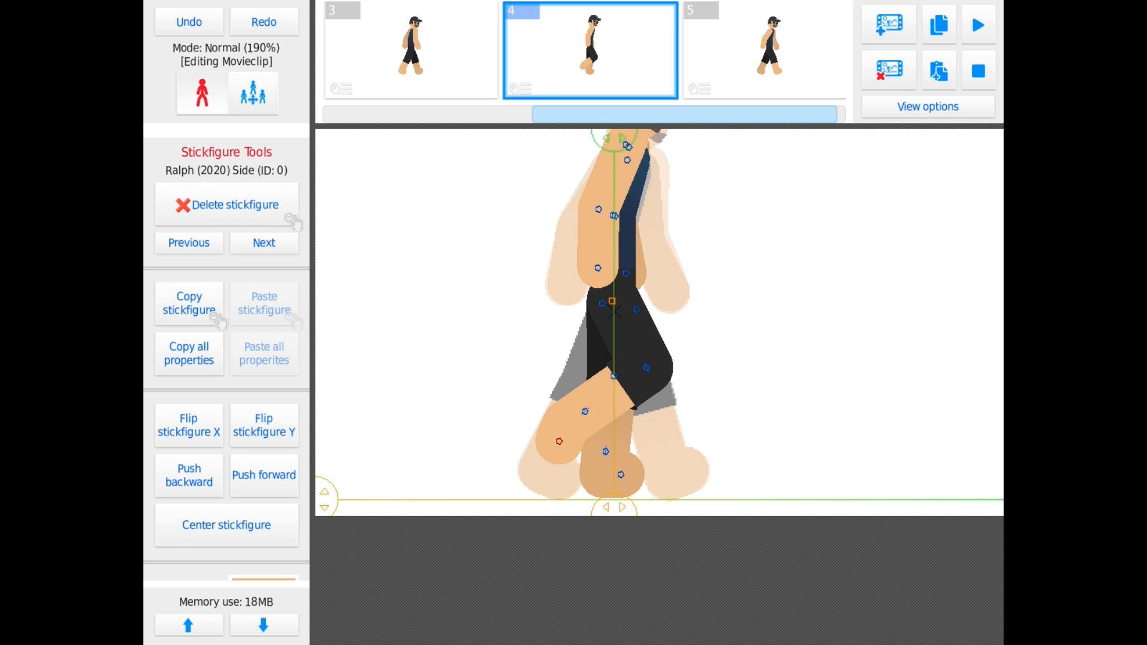
click(763, 50)
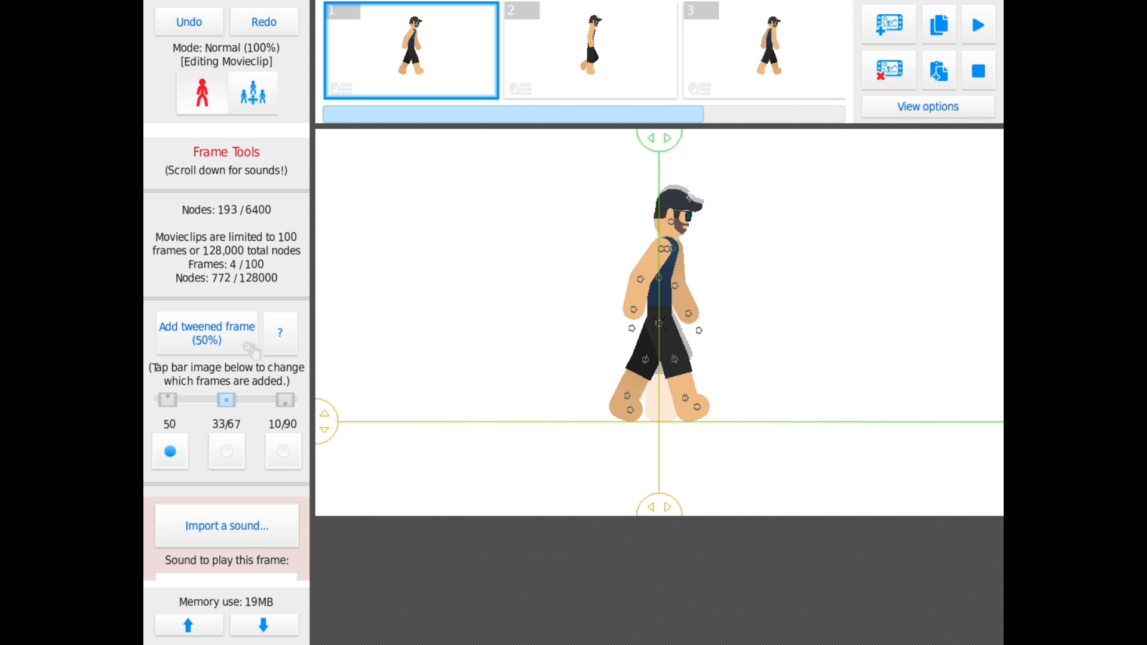
Step: Preview the walk cycle with tweening at 10 FPS, then finish editing the movieclip
click(976, 24)
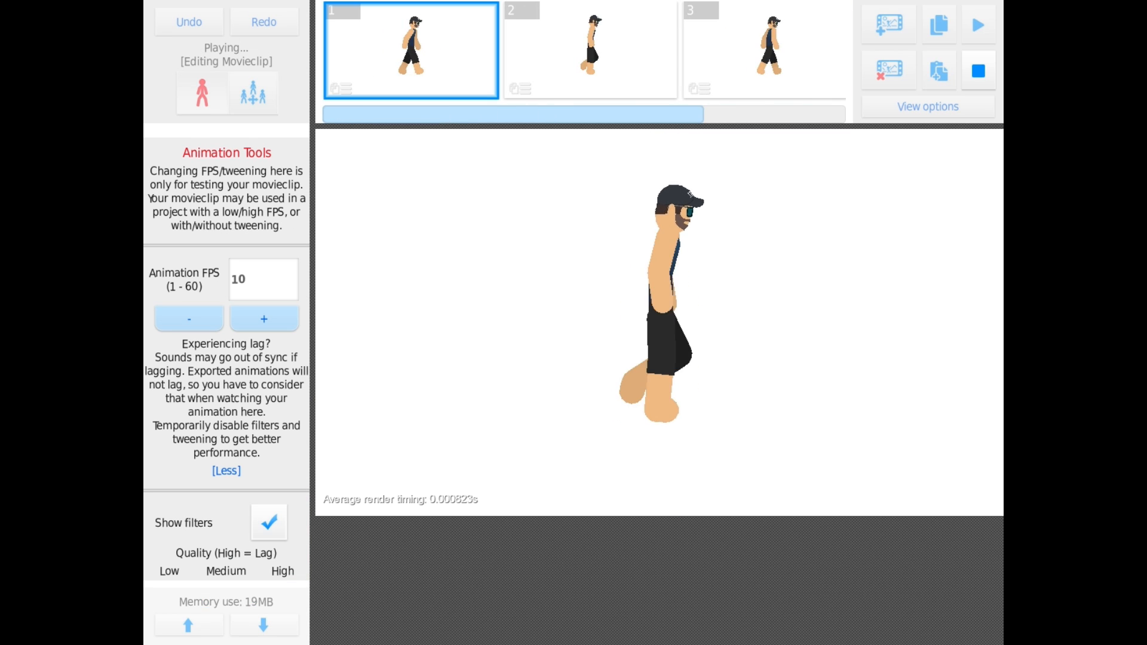
click(226, 471)
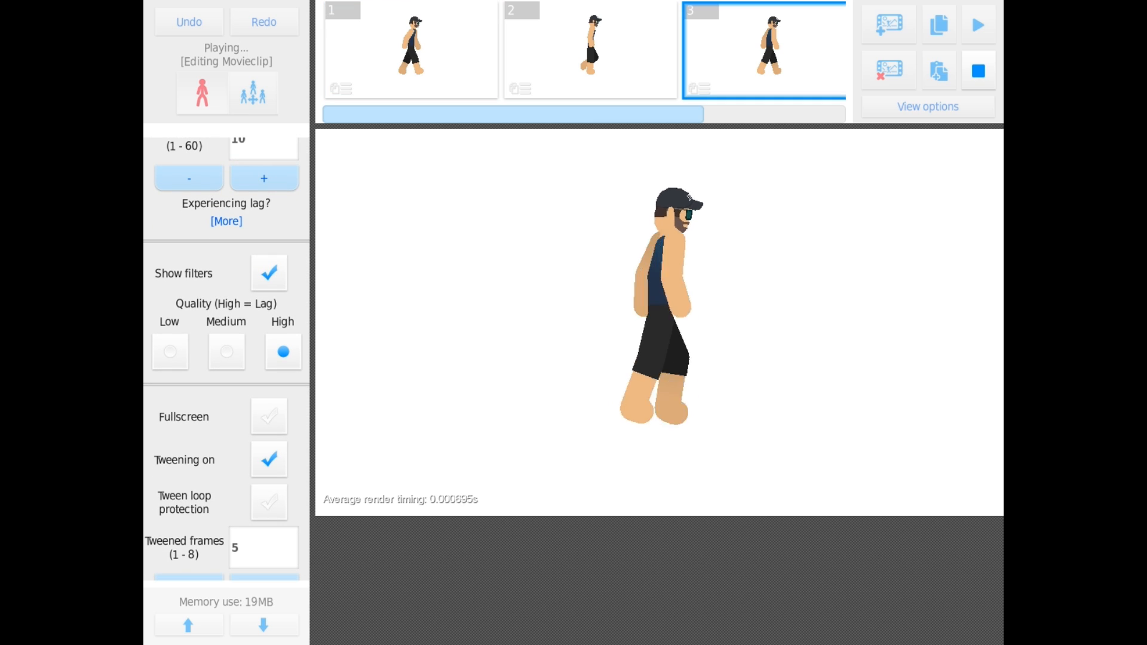
scroll(down, 3)
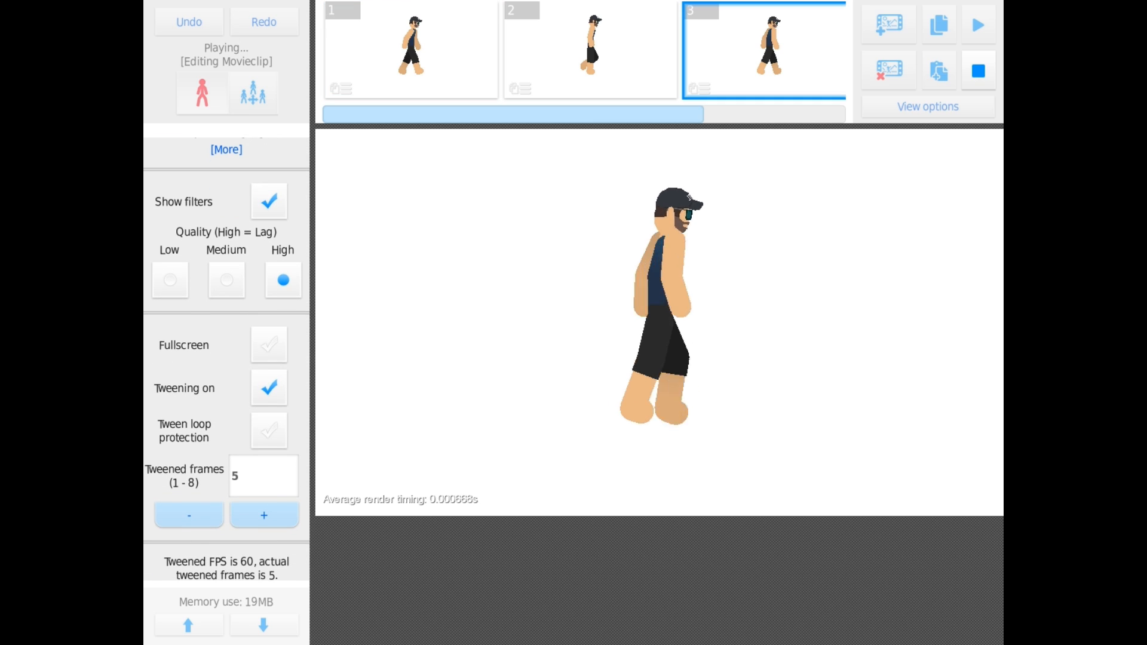
click(226, 149)
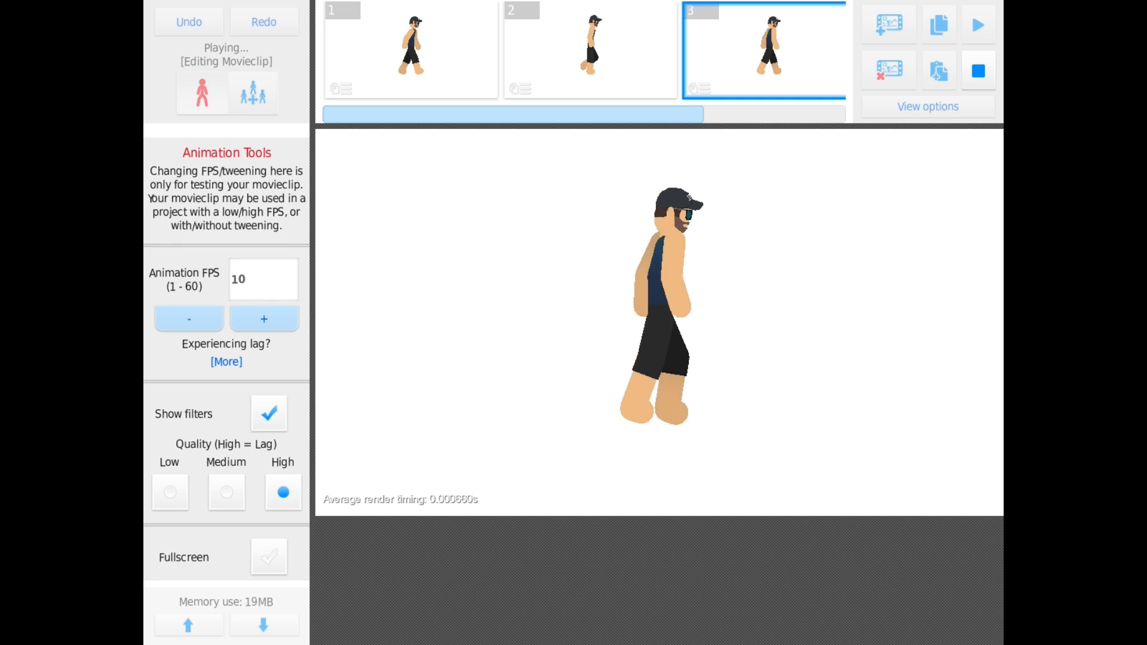
click(189, 318)
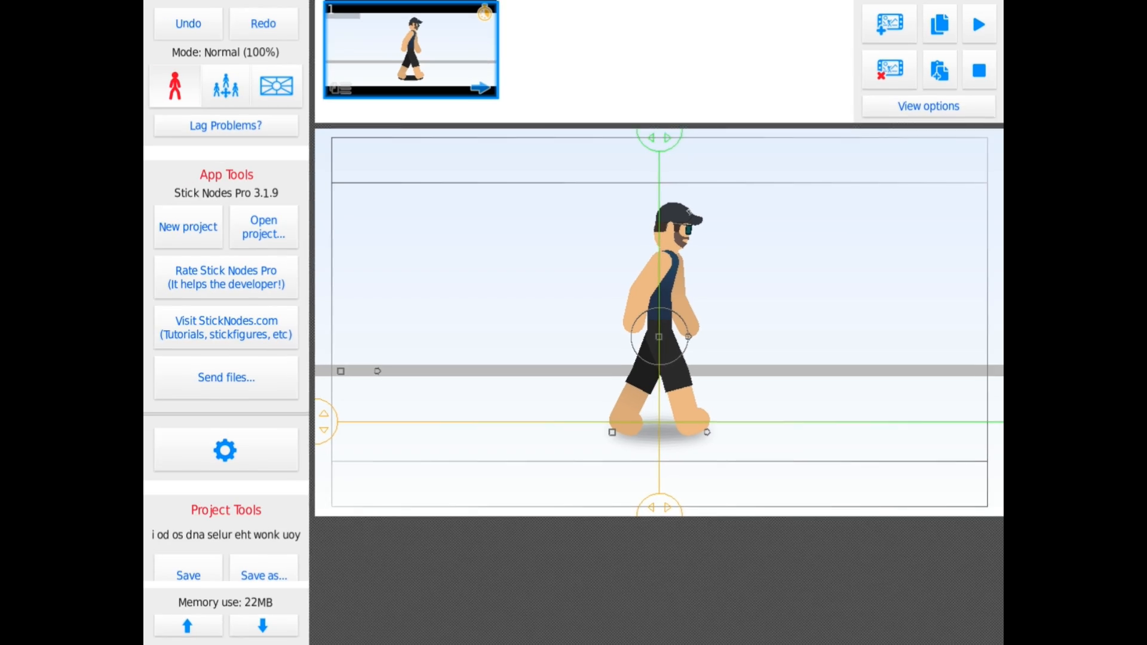
Step: Play the light blue stage scene and lower Animation FPS to 5
click(979, 22)
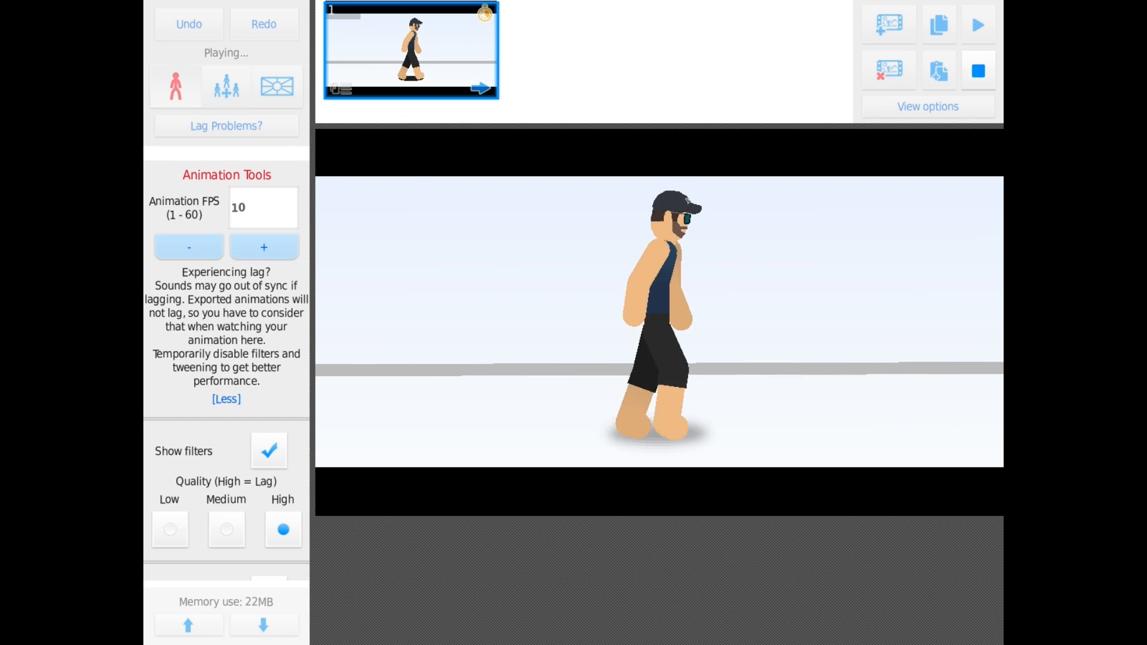
click(187, 246)
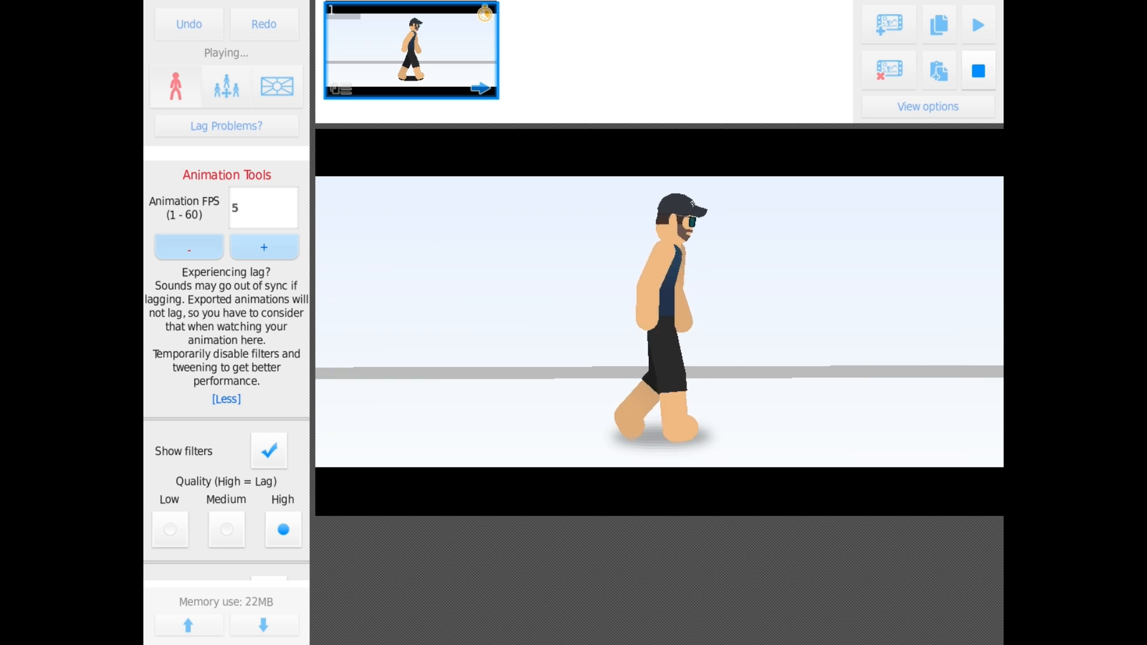